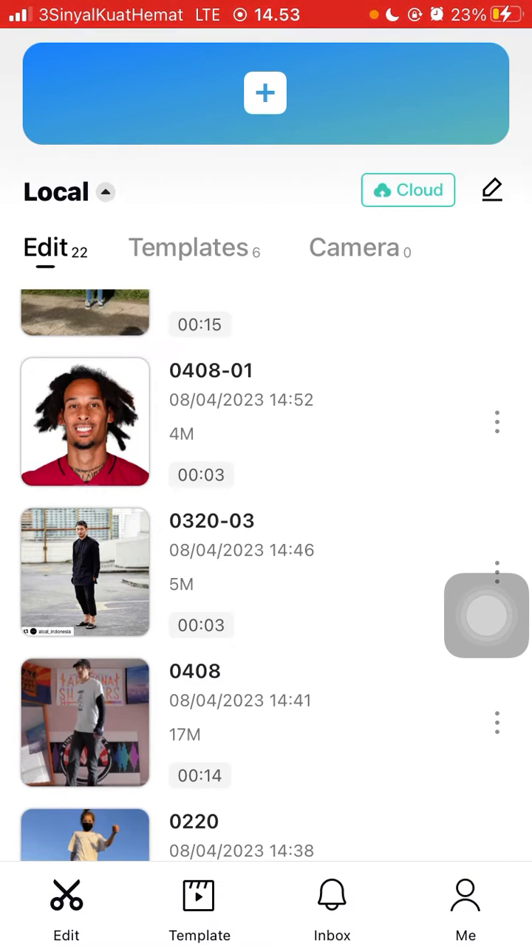
Scroll the project list and open the 15-second 0321 project
scroll(down, 3)
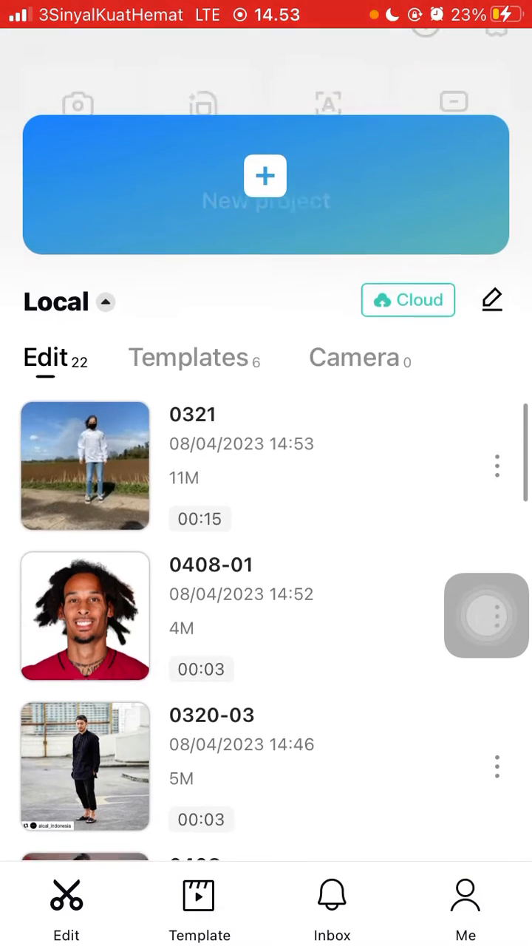
scroll(down, 3)
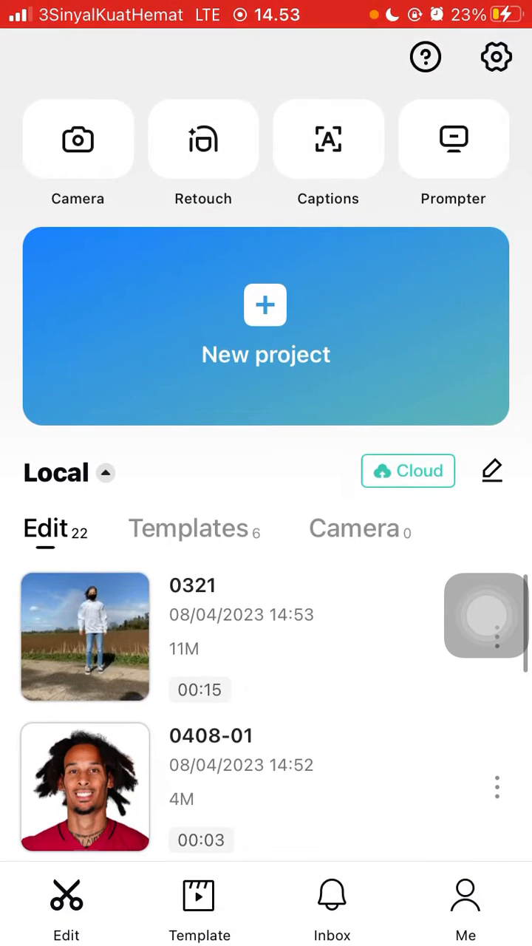
click(84, 638)
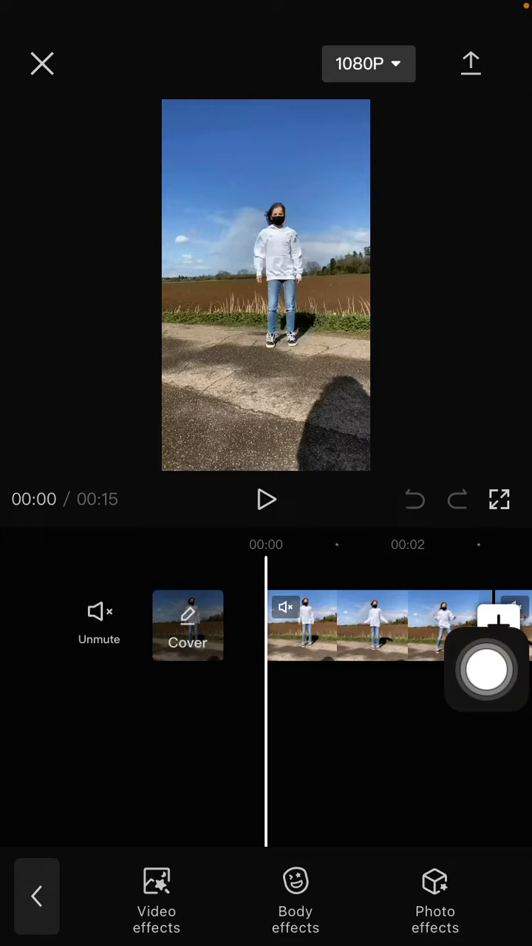
Apply the Retro Polaroid III video effect to the field clip
click(156, 901)
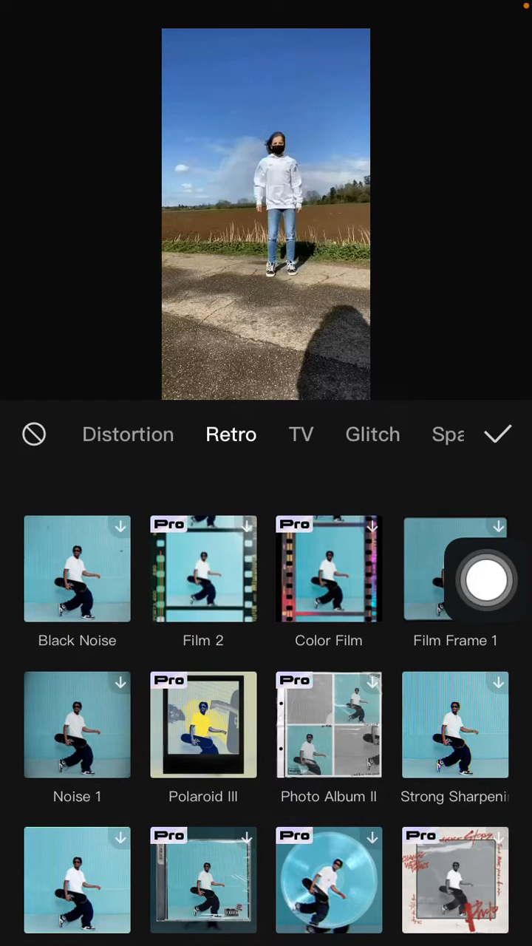
click(203, 725)
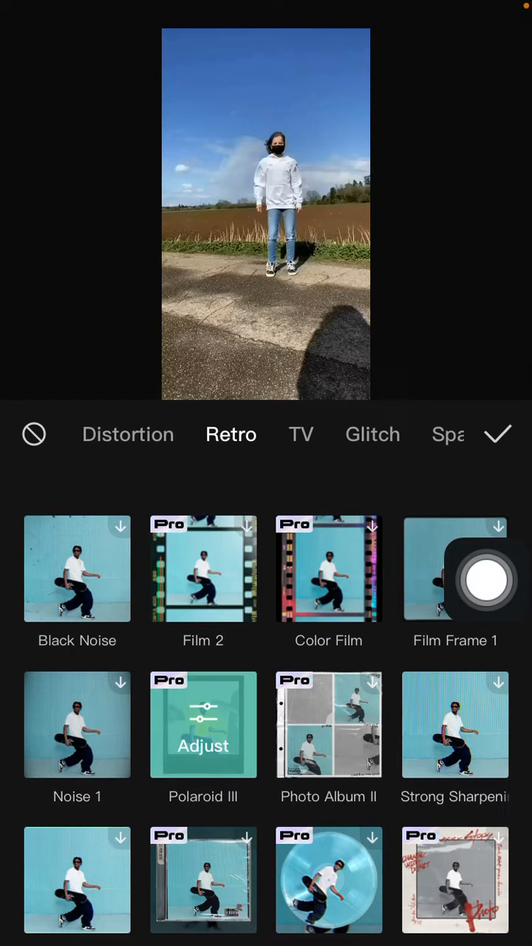
click(203, 725)
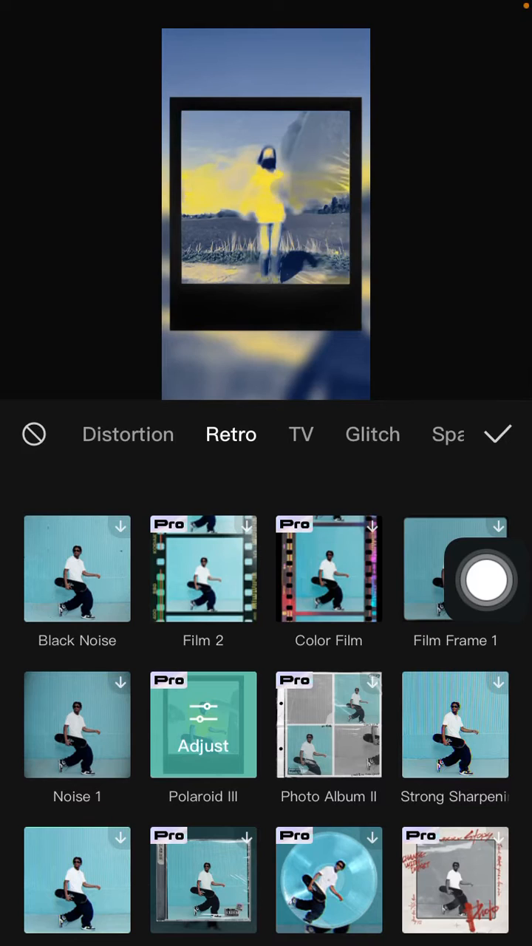
Set Polaroid III Texture to 0 and Size to 14, and adjust the Horizontal slider
click(203, 725)
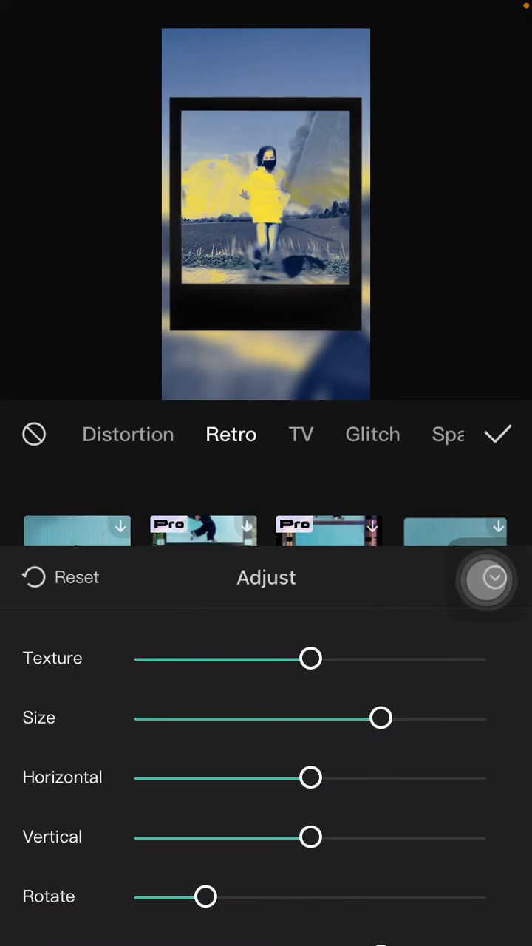
drag(311, 658, 195, 658)
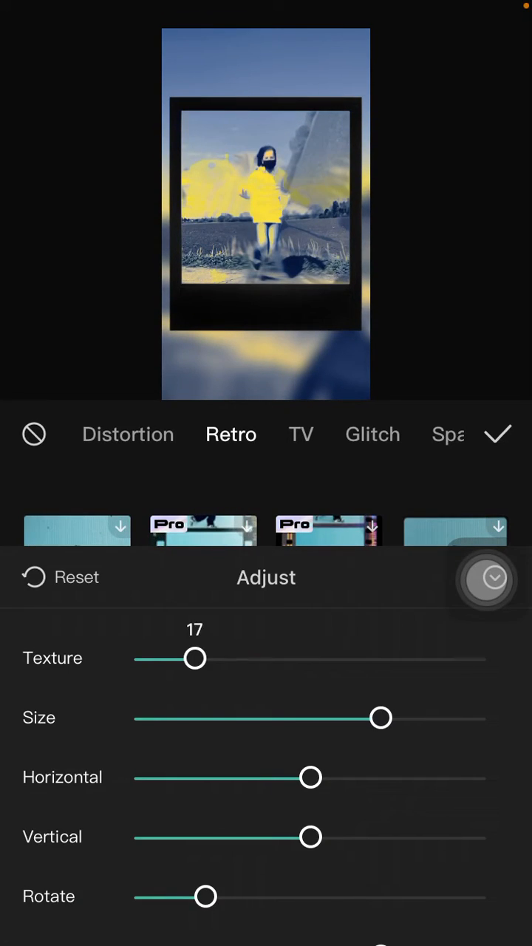
drag(196, 659, 135, 658)
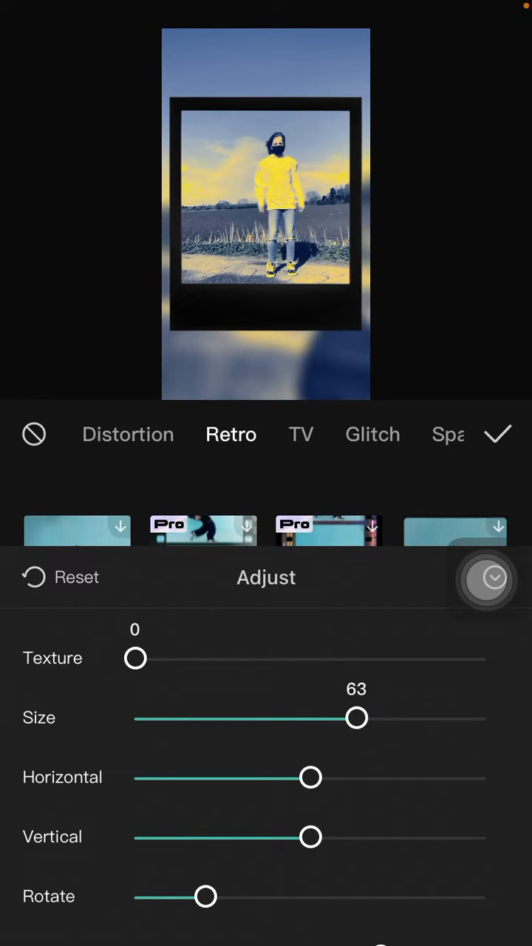
drag(357, 718, 184, 718)
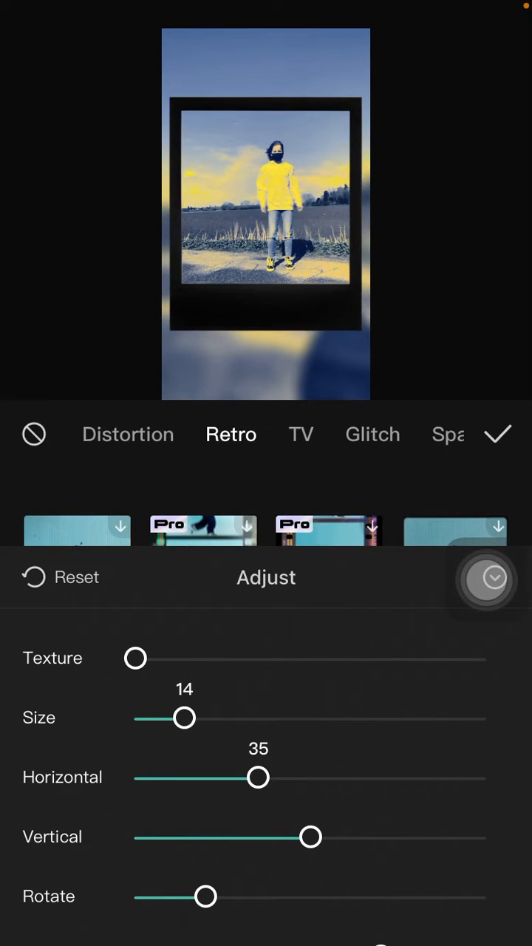
drag(258, 778, 405, 778)
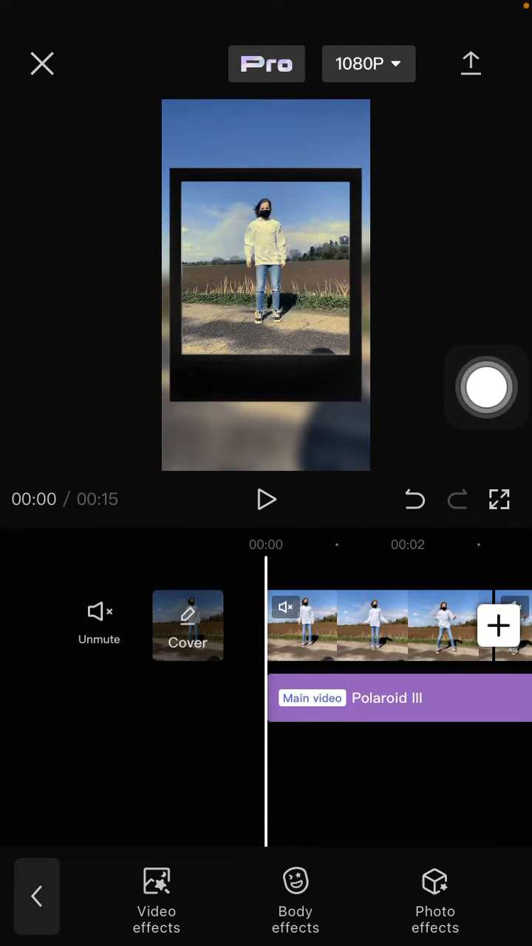
Play back the project to review the Polaroid III frame over the footage
click(266, 500)
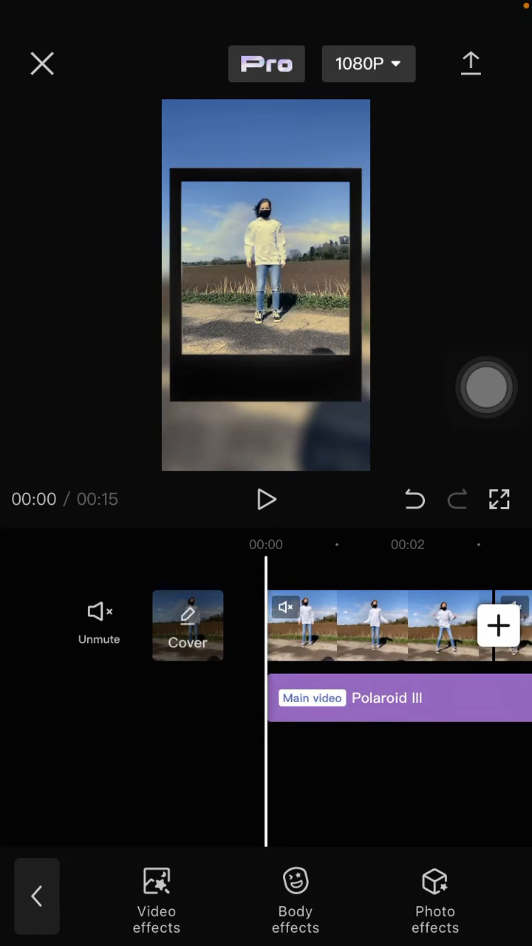
click(267, 500)
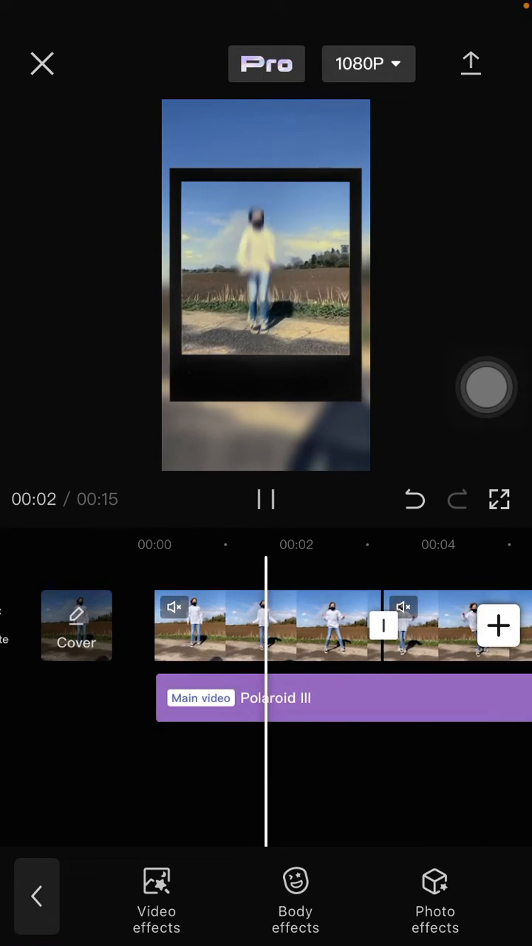